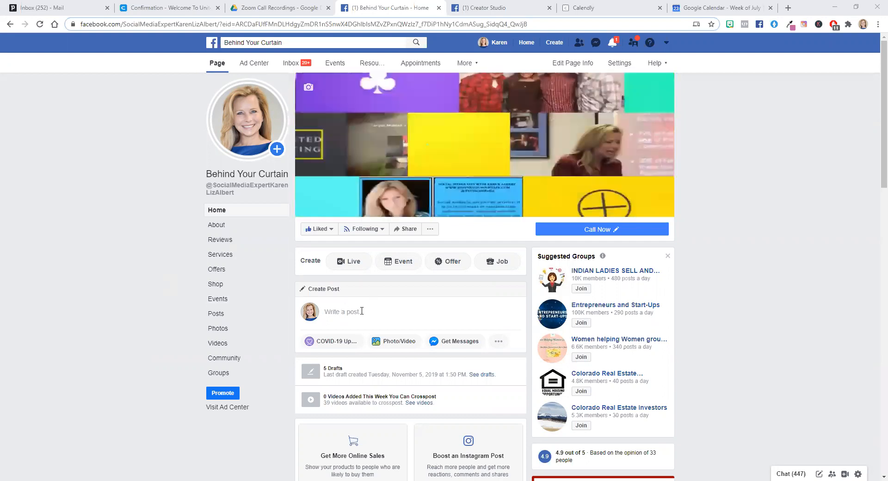
# Start a new post from the page home and jump to its Publishing Tools.
pyautogui.click(352, 311)
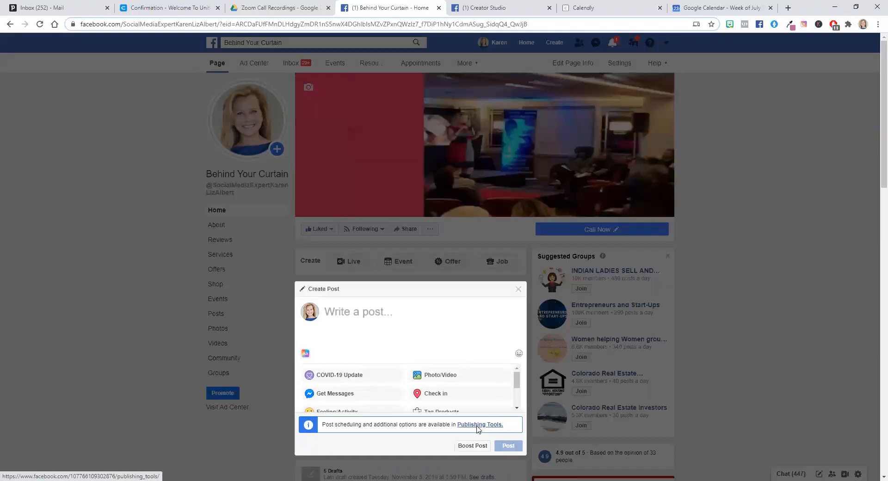
pyautogui.click(479, 424)
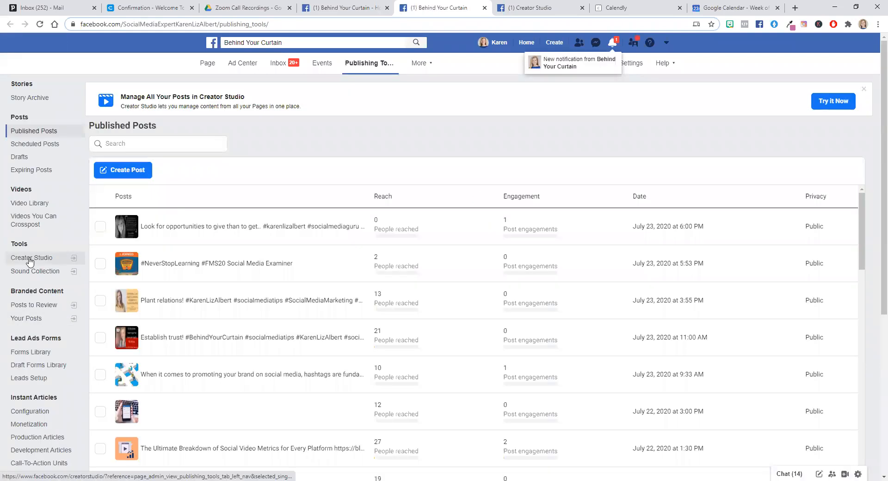
# Enter Creator Studio from the sidebar and list the Create Post options.
pyautogui.click(32, 258)
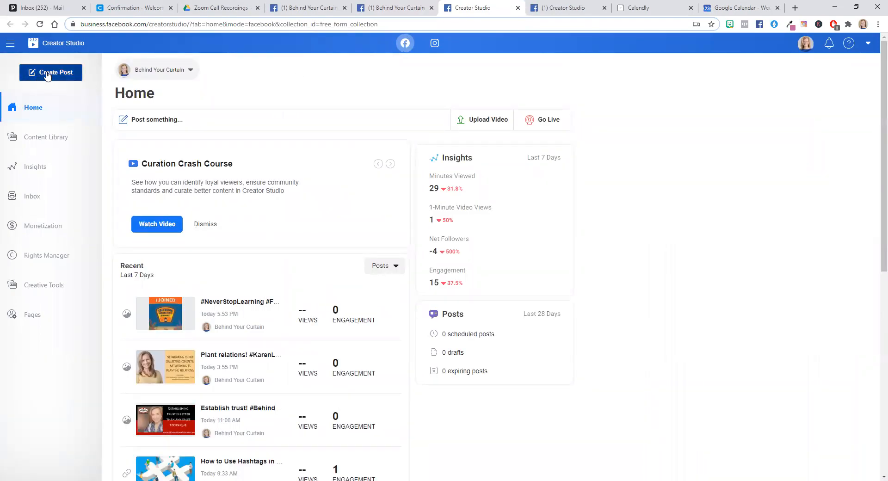
pyautogui.click(50, 73)
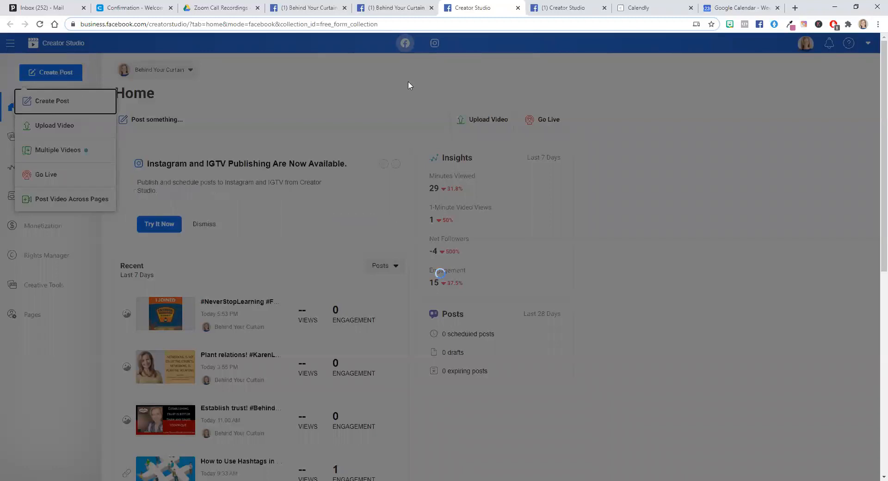
# Begin a new post and choose the Multimedia slideshow type to reach the slideshow builder.
pyautogui.click(54, 101)
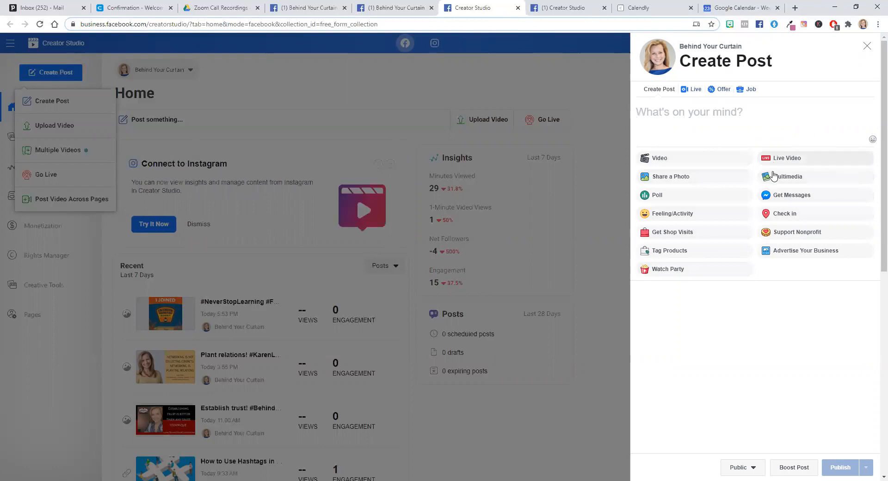
pyautogui.moveTo(788, 180)
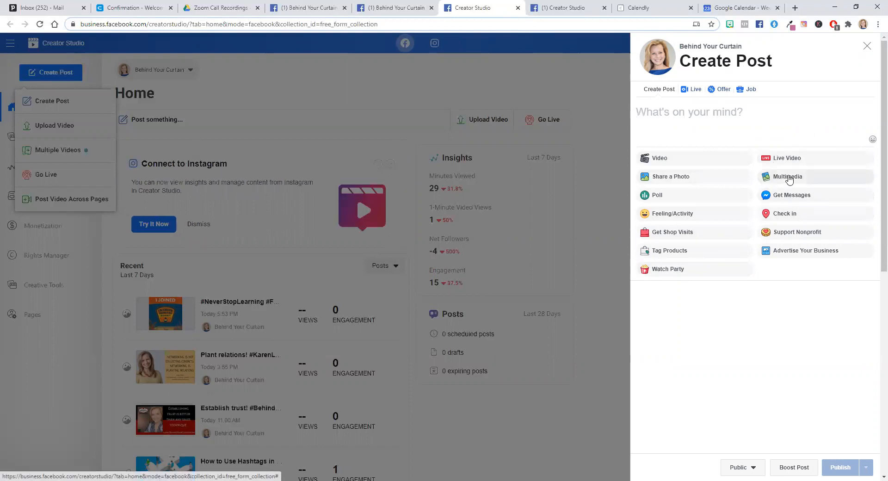
pyautogui.click(788, 176)
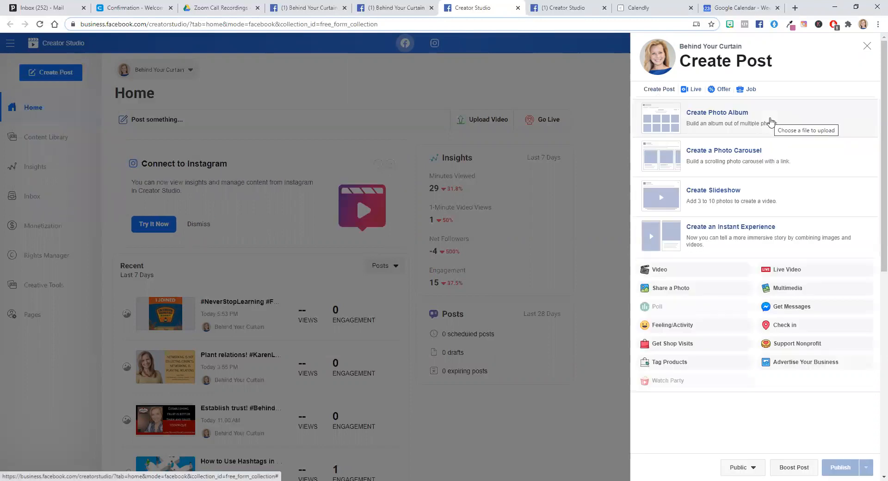
pyautogui.moveTo(710, 124)
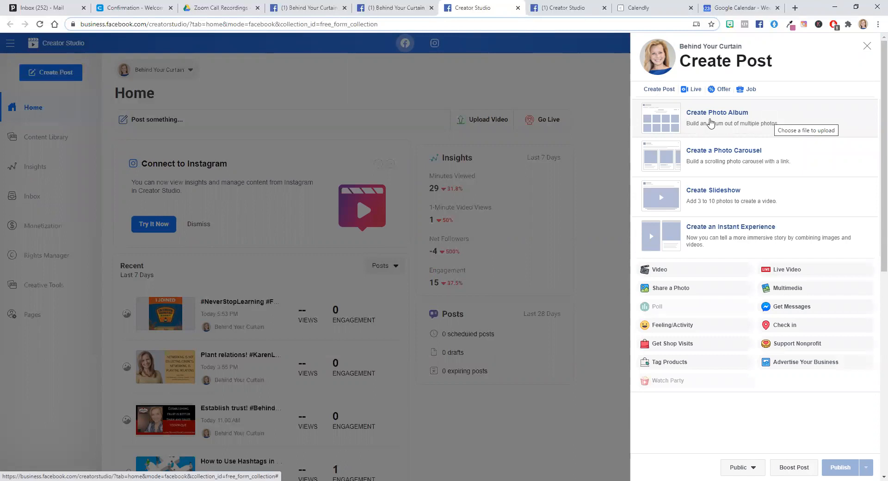
pyautogui.moveTo(745, 158)
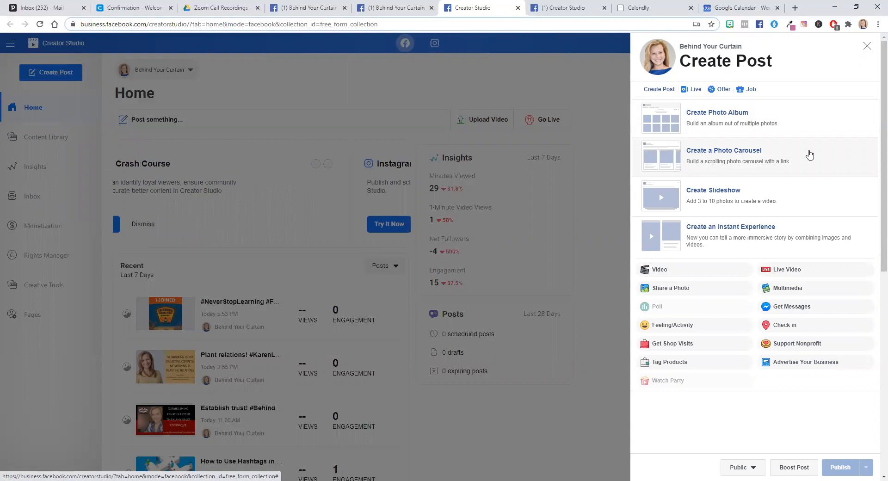
pyautogui.moveTo(747, 193)
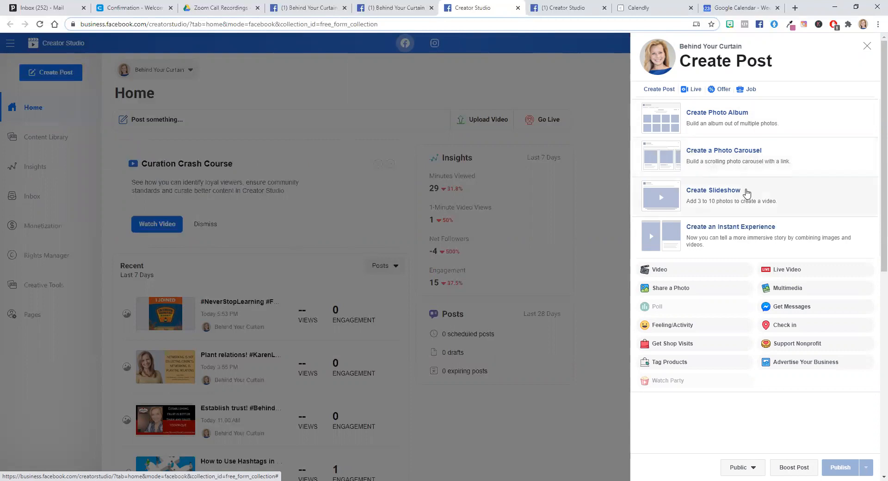
pyautogui.moveTo(734, 197)
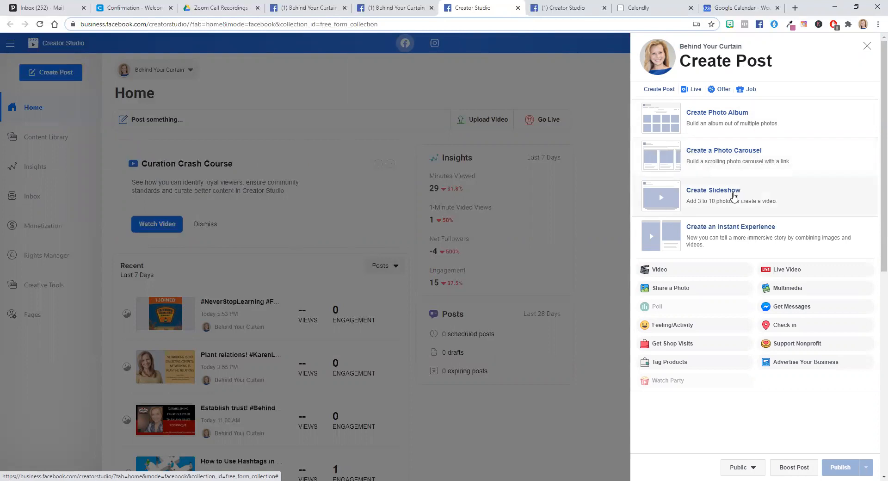
pyautogui.moveTo(714, 197)
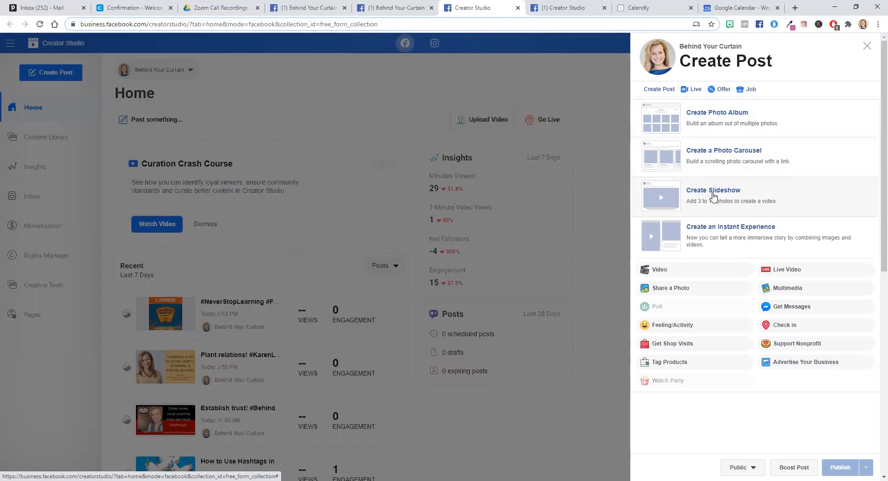
pyautogui.moveTo(744, 206)
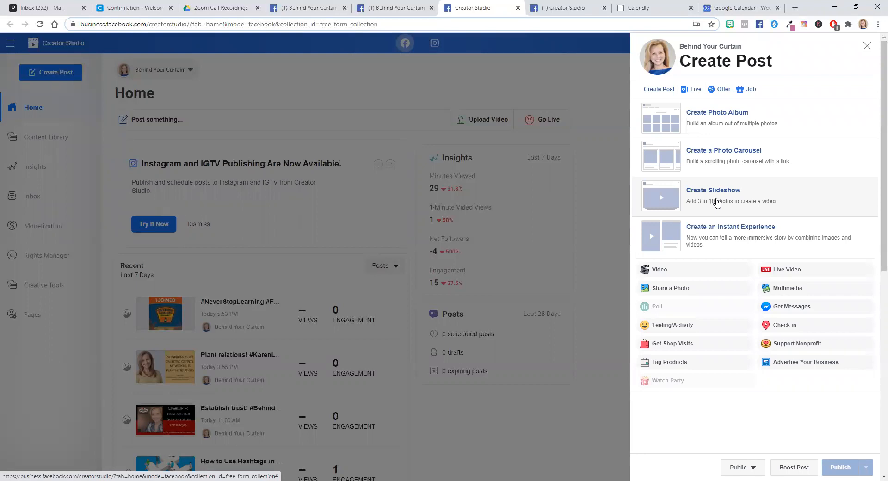
pyautogui.moveTo(703, 195)
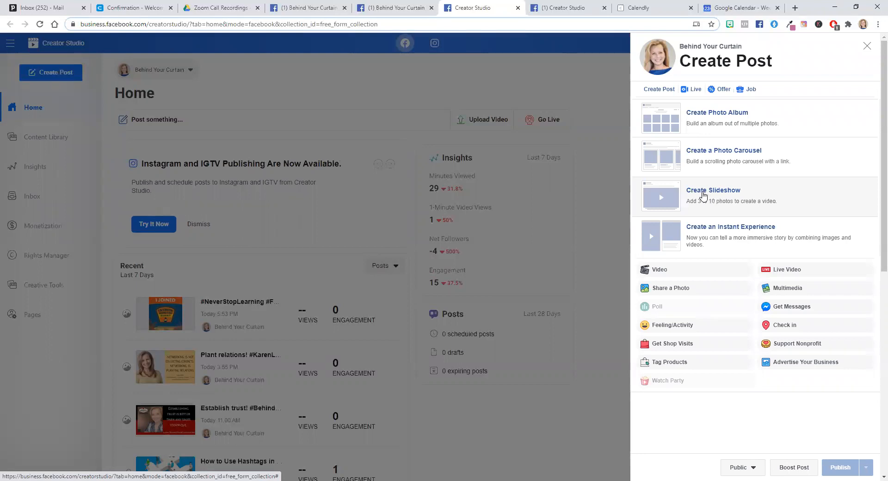
pyautogui.click(713, 191)
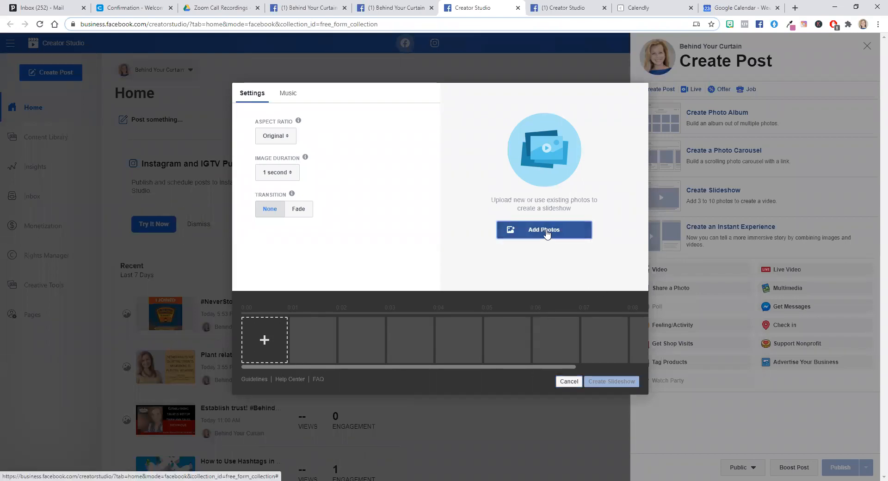
# Select ten profile and cover photos in the Add Photos picker for the slideshow.
pyautogui.click(544, 229)
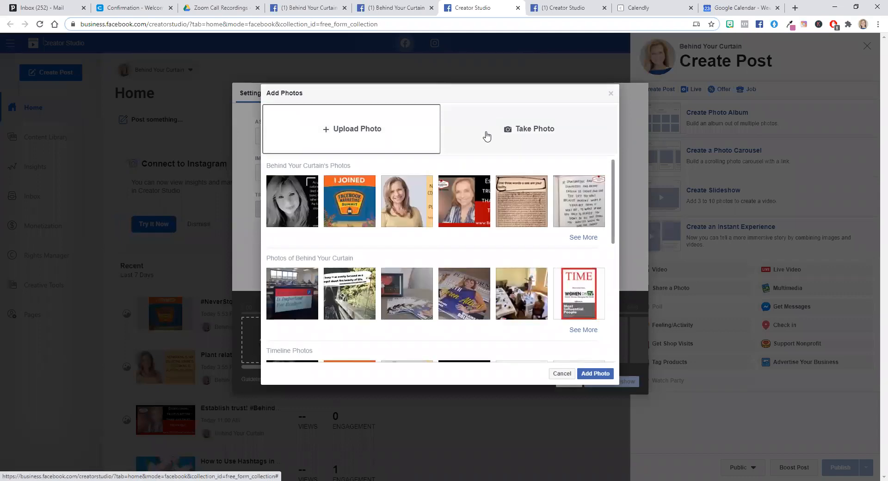
pyautogui.moveTo(418, 250)
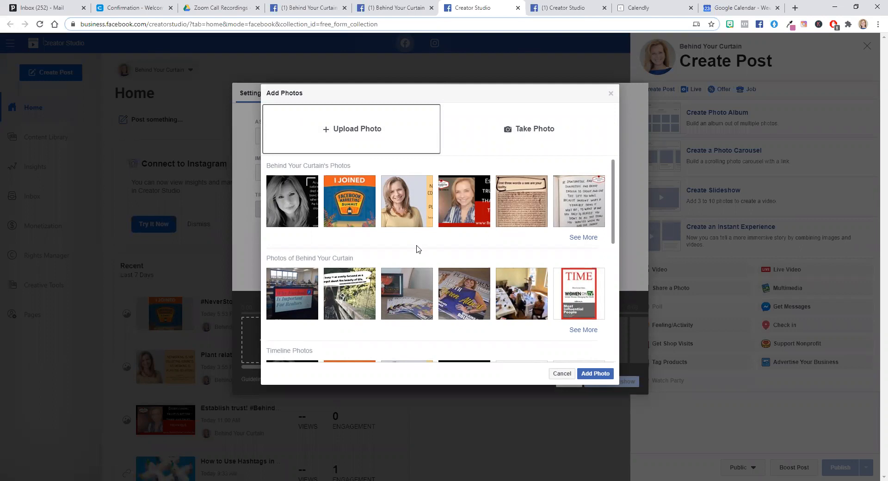
pyautogui.scroll(-3)
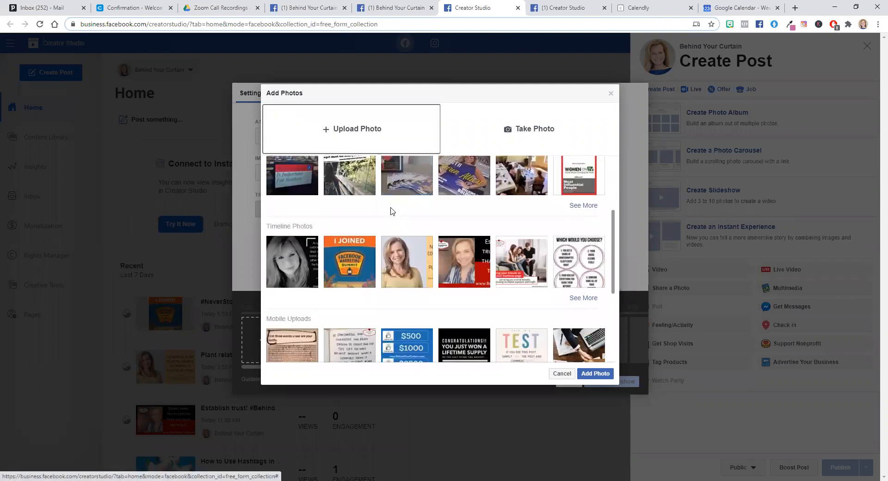
pyautogui.scroll(-3)
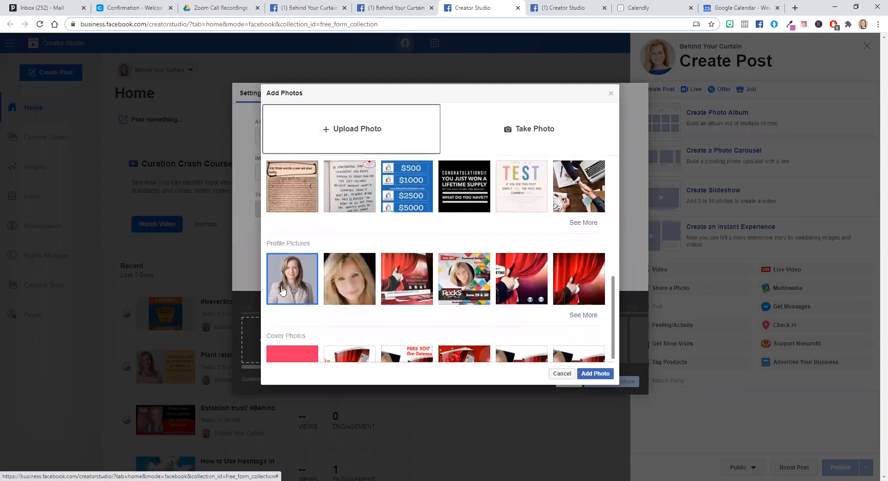
pyautogui.click(349, 278)
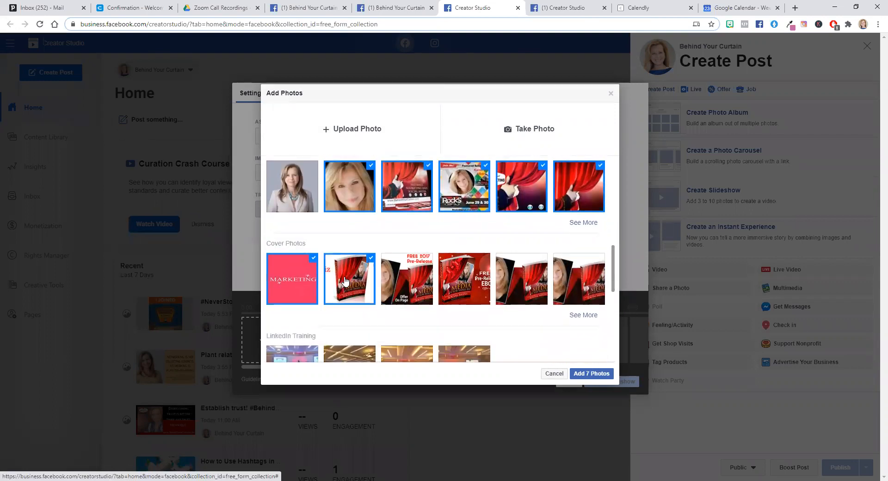
pyautogui.click(407, 278)
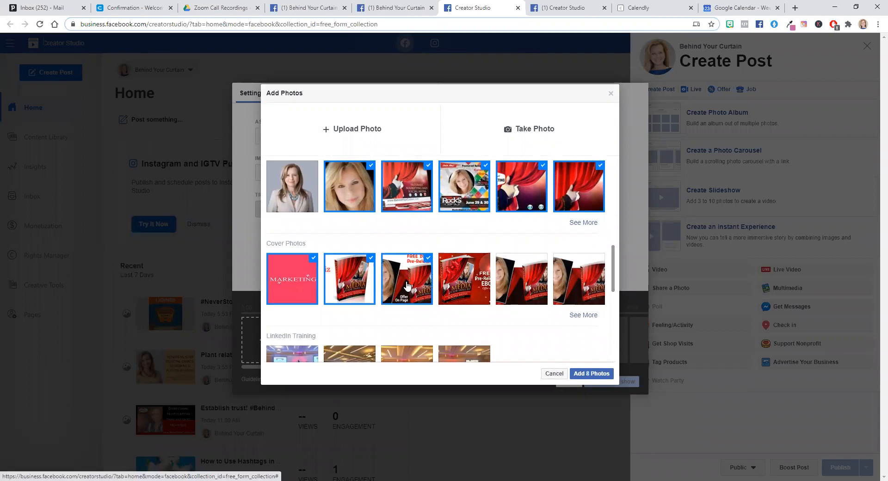
pyautogui.click(464, 280)
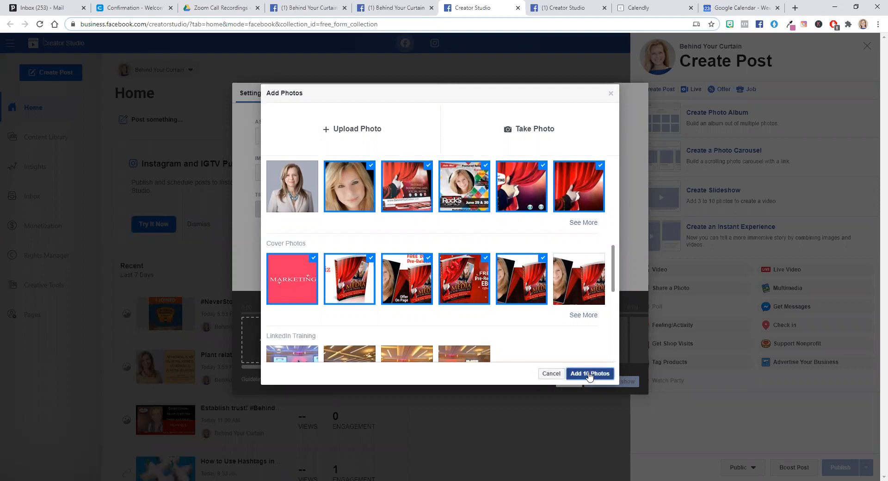
# Add the 10 photos, set Fade transition and 5-second image duration, keep Original aspect ratio.
pyautogui.click(590, 374)
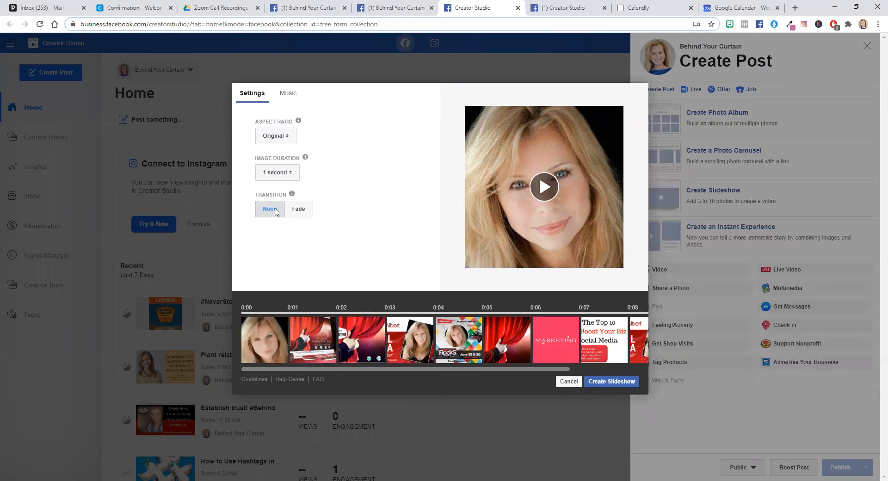
pyautogui.moveTo(292, 194)
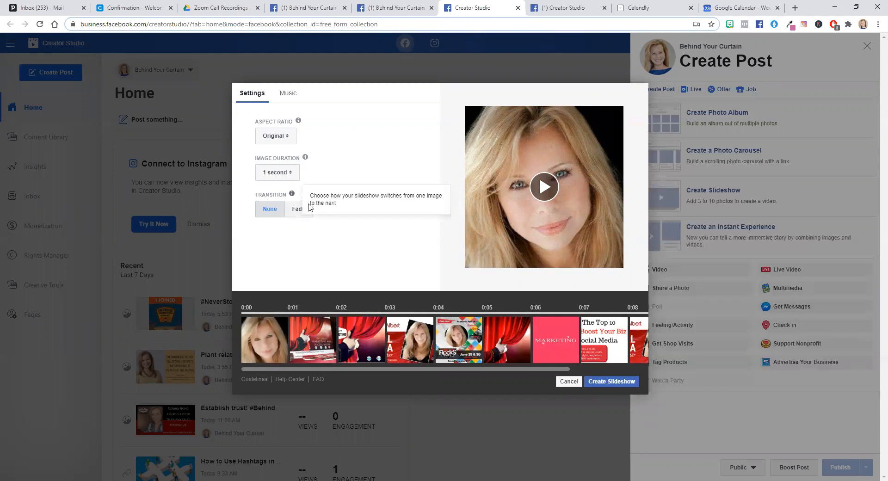
pyautogui.click(298, 209)
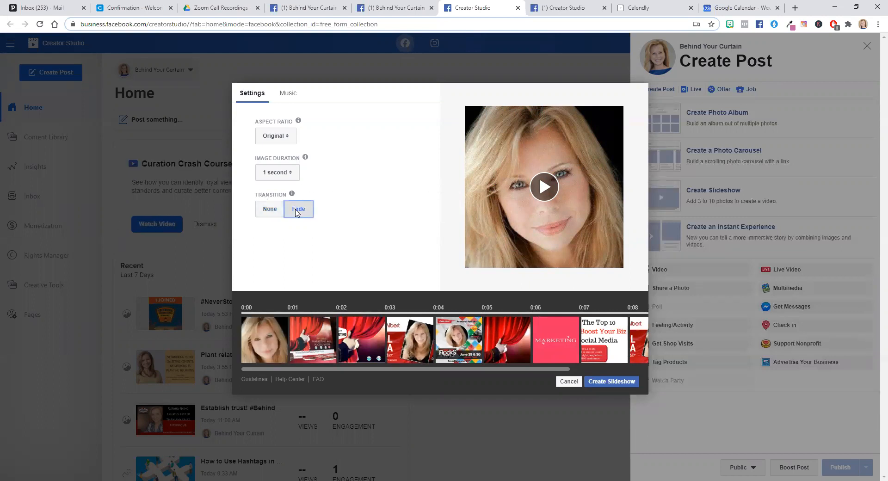
pyautogui.moveTo(290, 175)
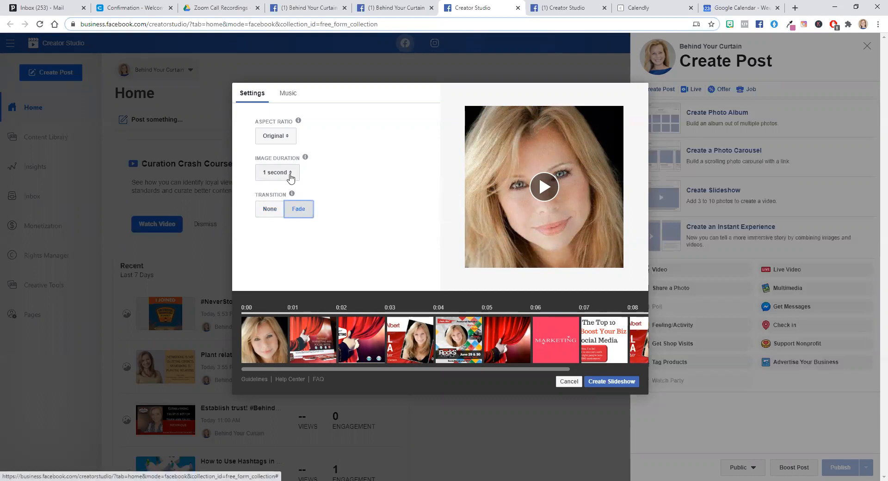
pyautogui.click(276, 172)
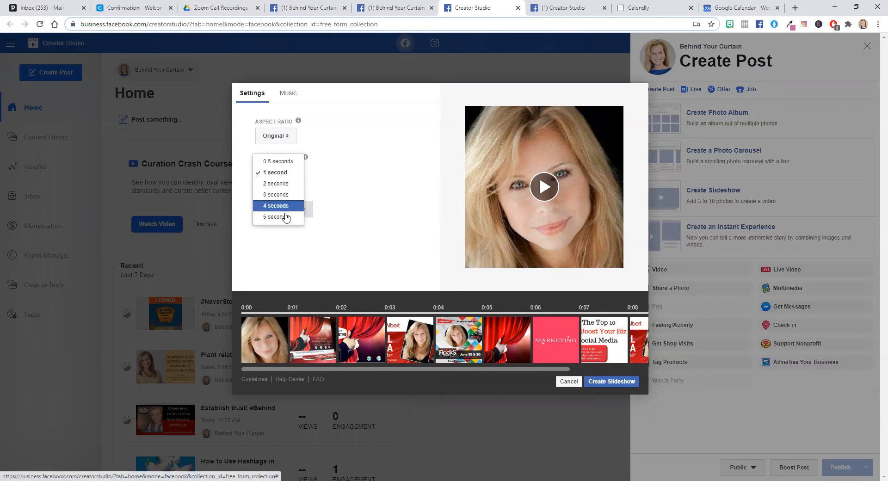
pyautogui.click(275, 217)
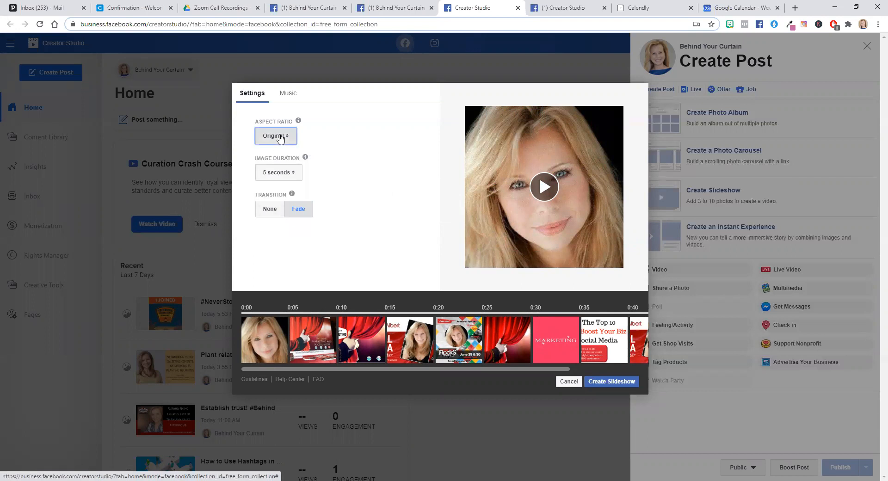
pyautogui.click(276, 135)
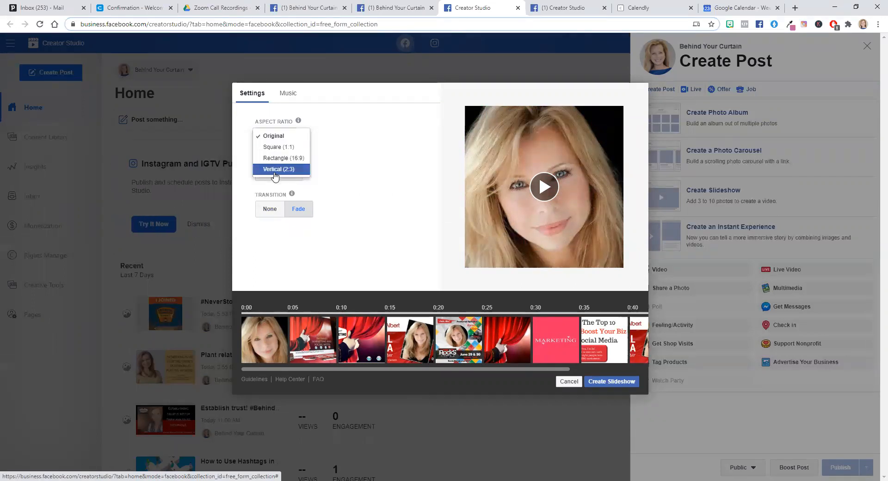
pyautogui.click(274, 135)
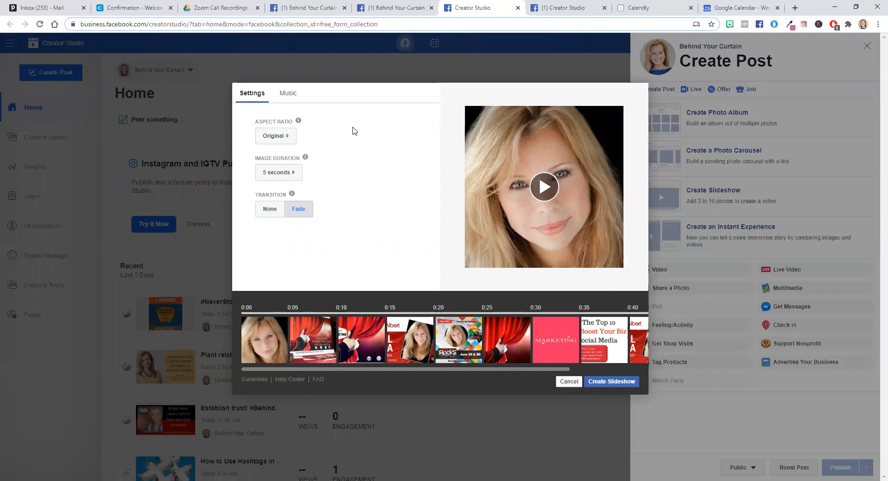
pyautogui.moveTo(288, 97)
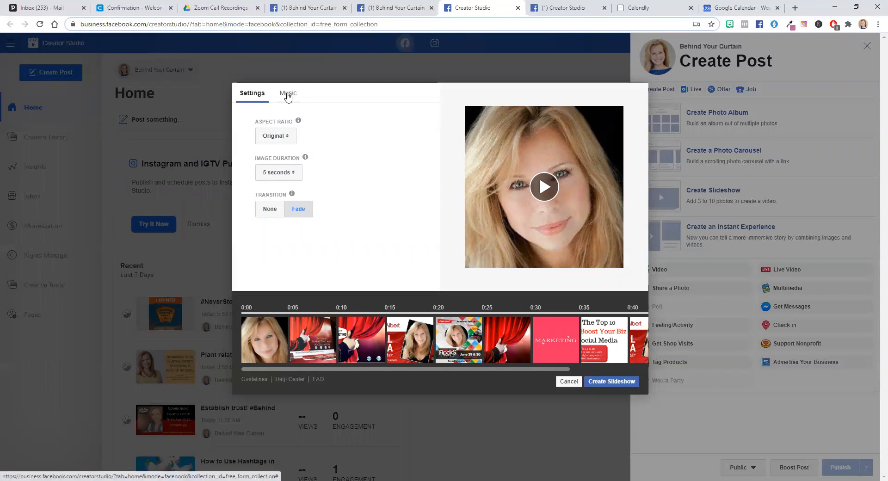
pyautogui.click(288, 93)
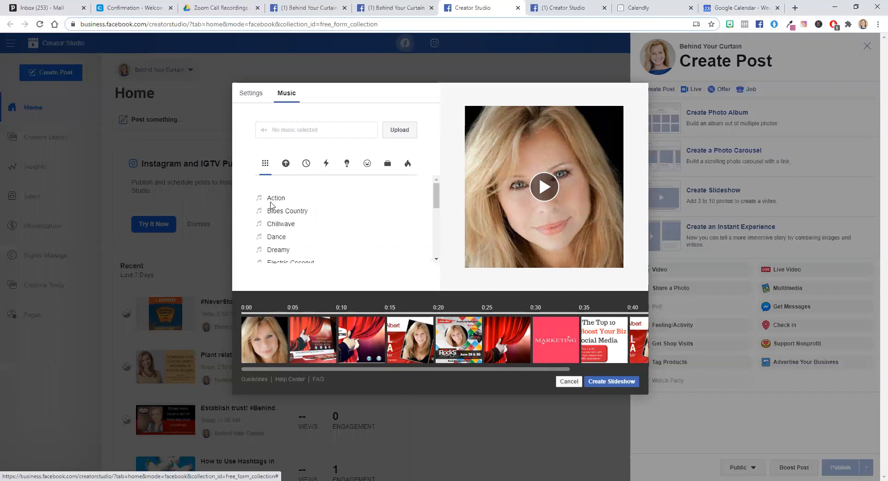
pyautogui.click(260, 198)
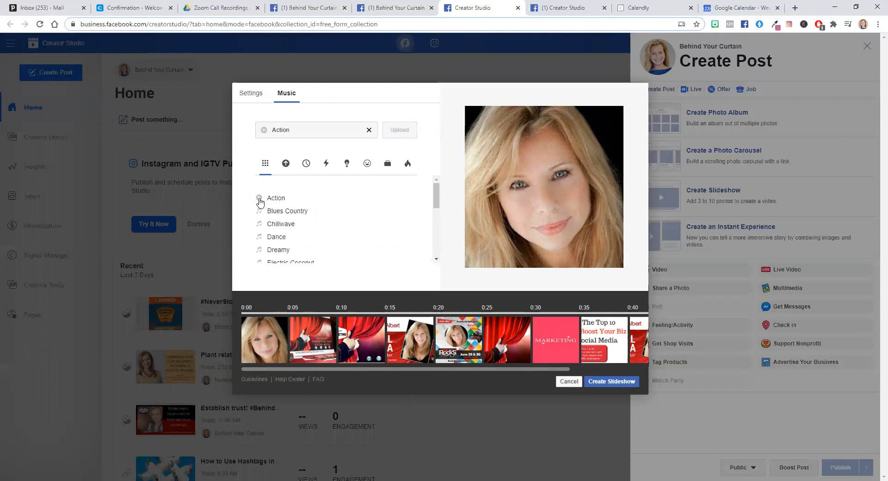
pyautogui.click(260, 213)
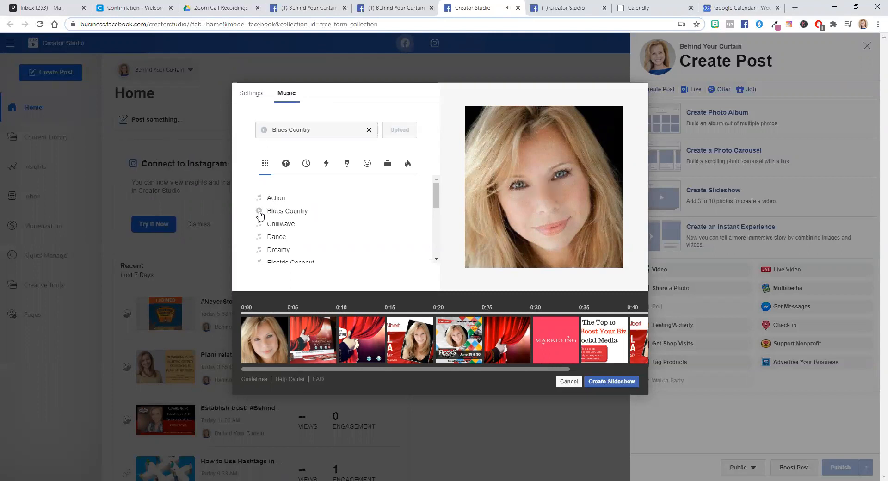
pyautogui.scroll(-3)
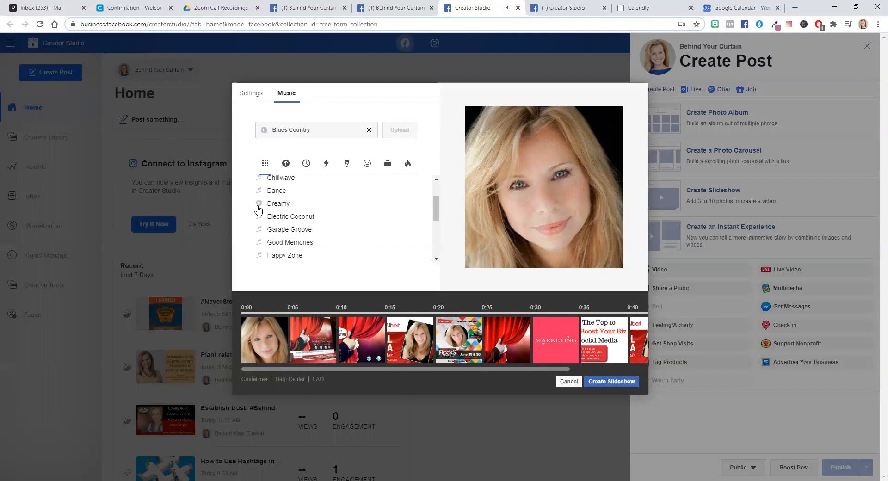
pyautogui.click(259, 204)
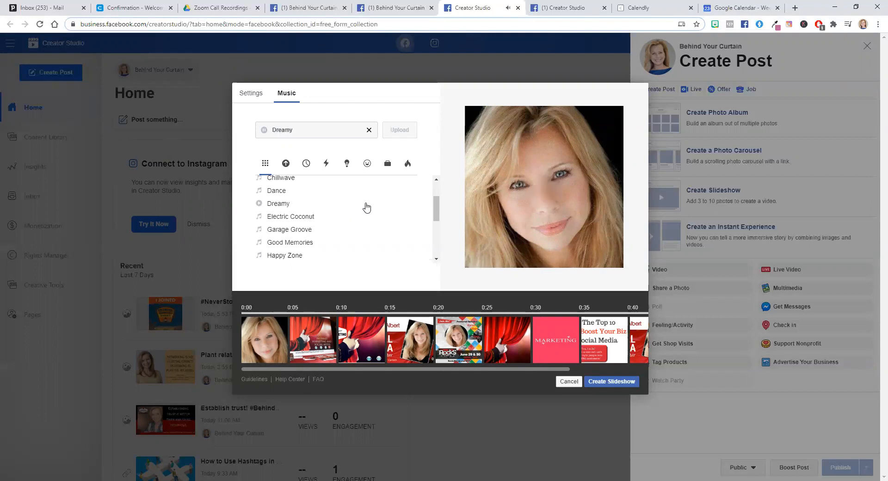
pyautogui.scroll(-3)
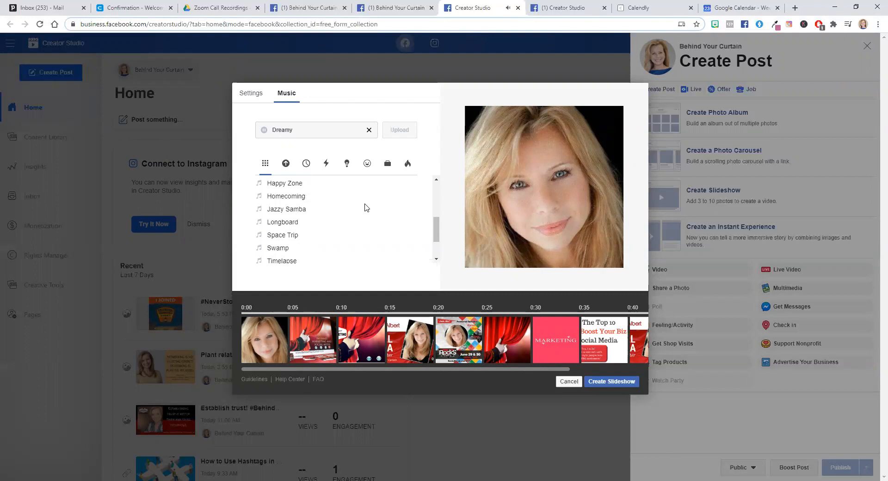
pyautogui.click(368, 130)
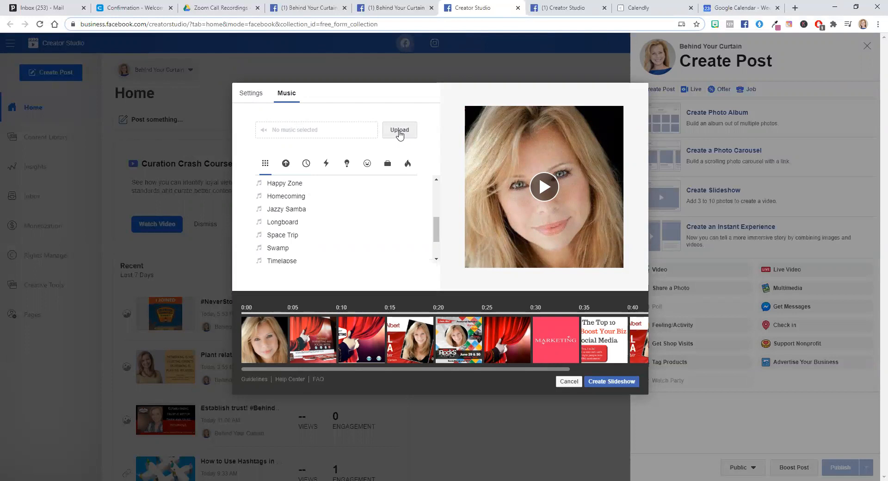
pyautogui.click(251, 94)
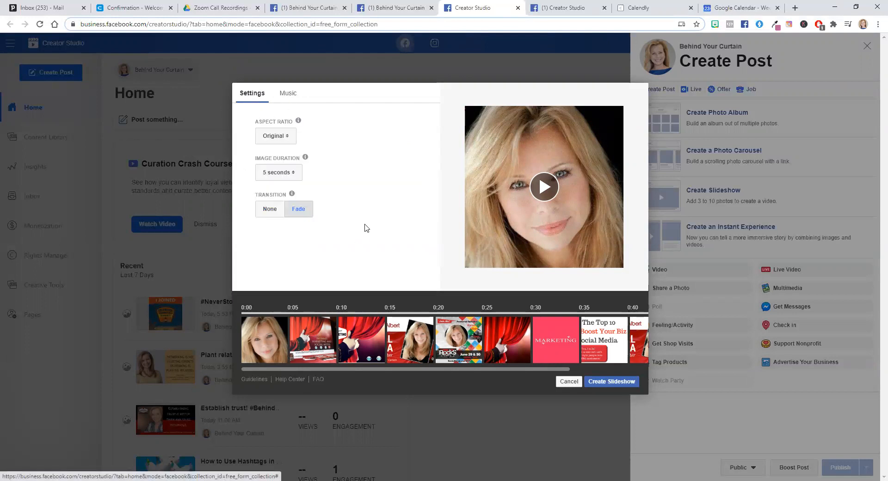
pyautogui.moveTo(575, 384)
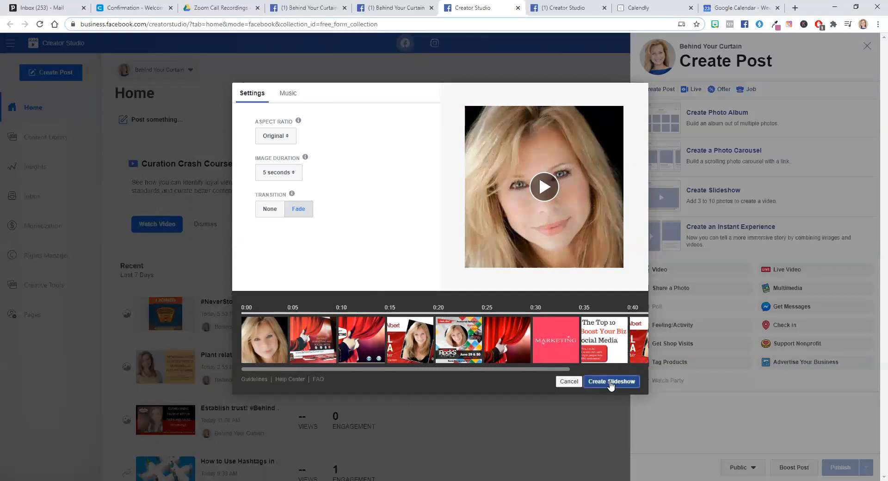
# Create the slideshow video so it attaches to the Create Post panel.
pyautogui.click(612, 382)
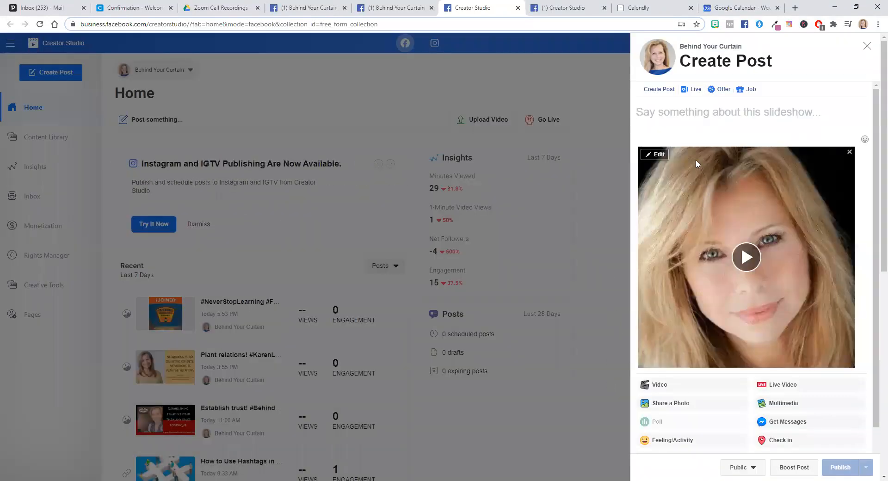